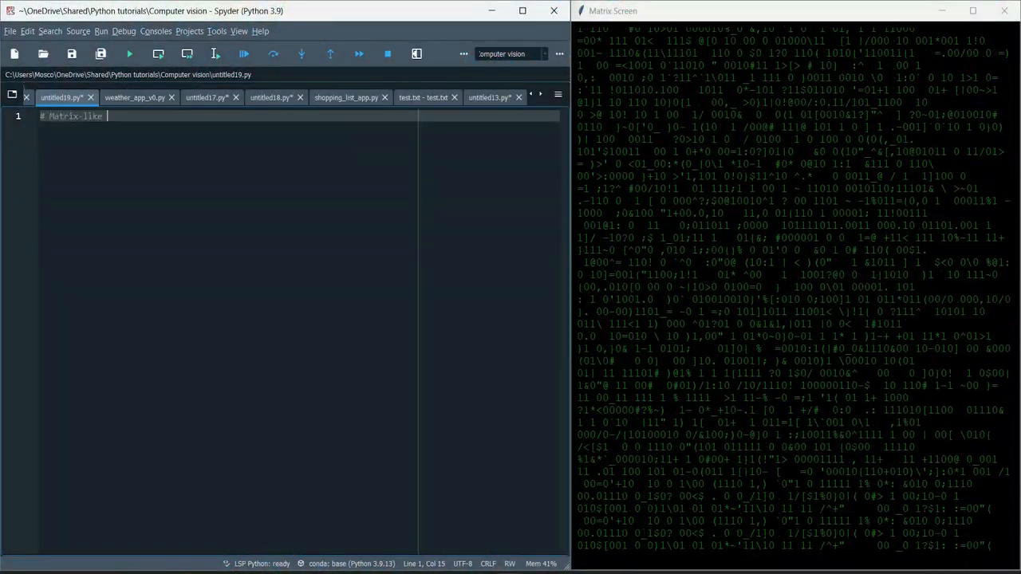
pyautogui.write("screen animation using Python's tkinter")
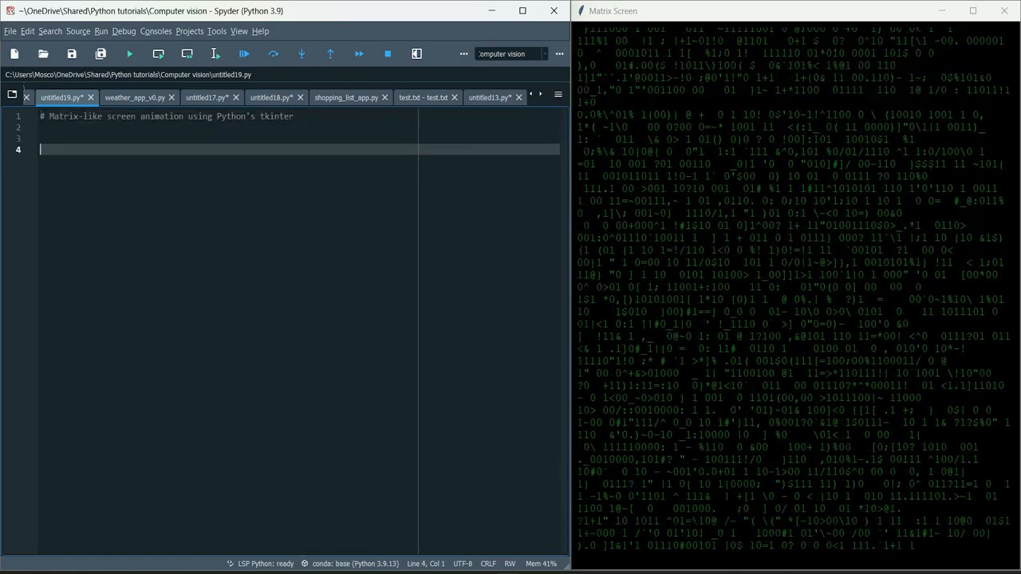
pyautogui.write('# Import necessary modules')
pyautogui.write('# Define Enumeration class for Character Type')
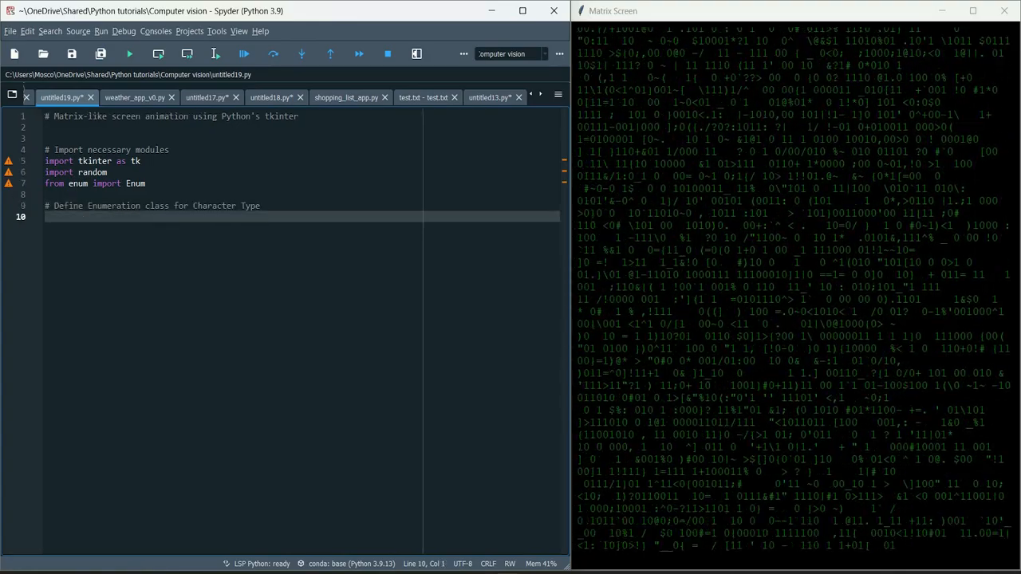
pyautogui.write('class CharacterType(Enum):')
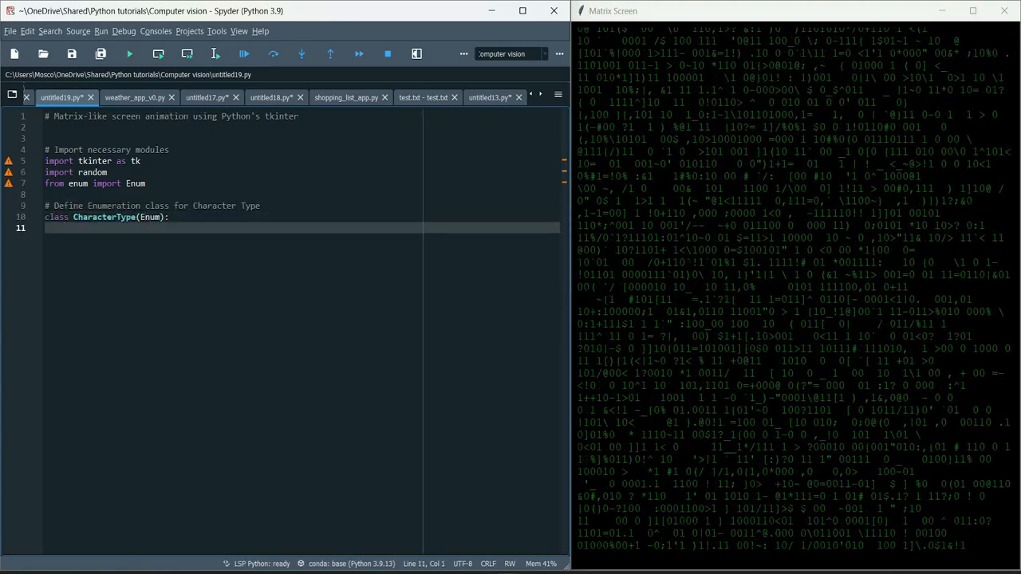
pyautogui.write('"""Enumeration class')
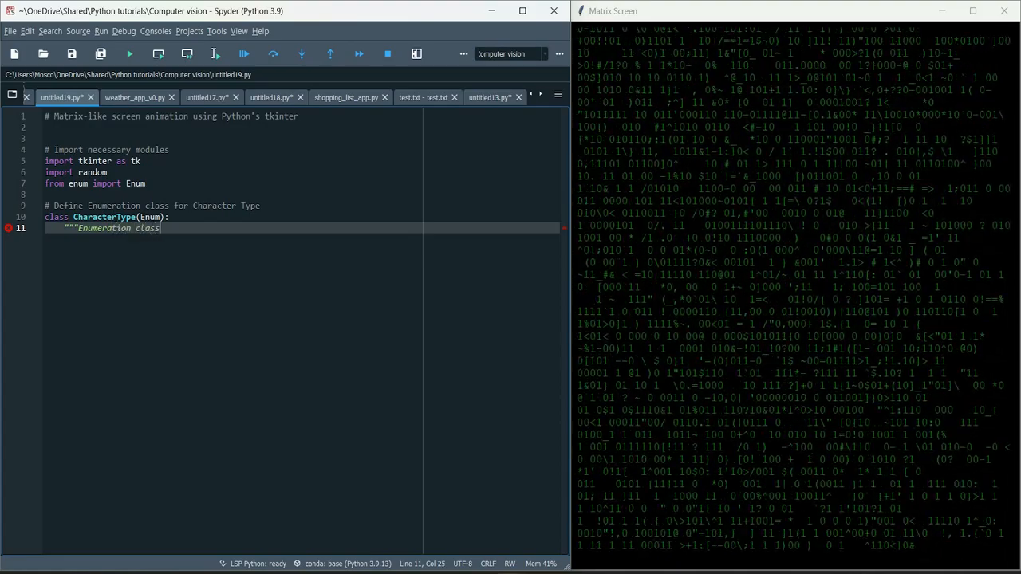
pyautogui.write('for character type."""')
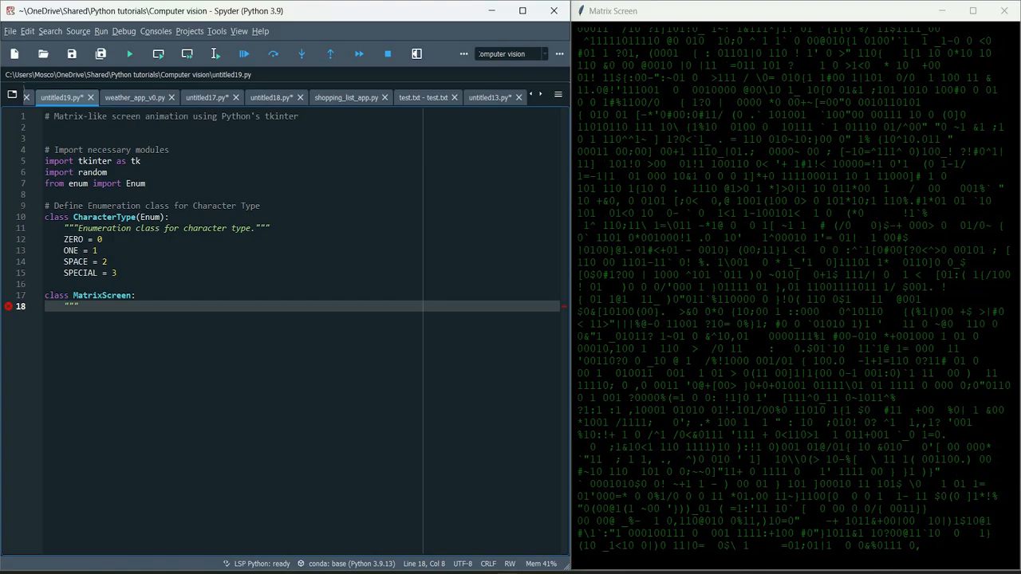
pyautogui.write('Class to create a Matrix-like screen using tkinter."""')
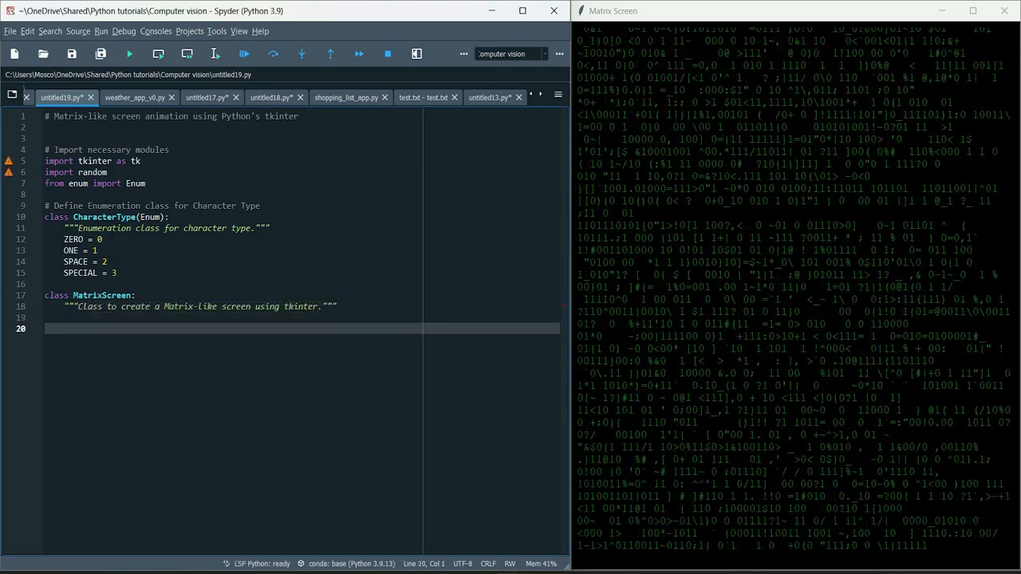
pyautogui.write('def __init__(self, update_interval=100, line_length=189):')
pyautogui.write('"""')
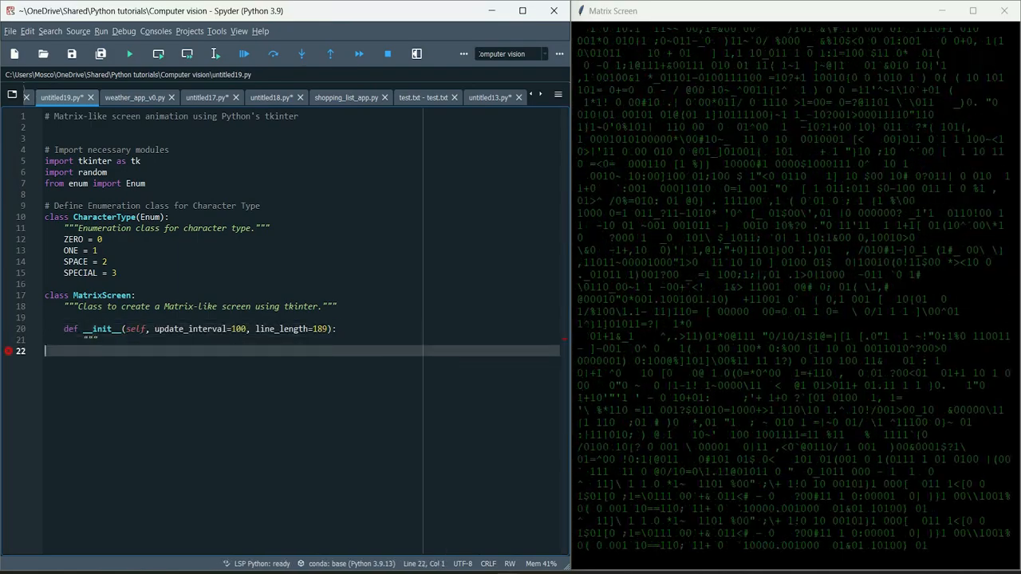
pyautogui.write('Initializes the MatrixScreen c')
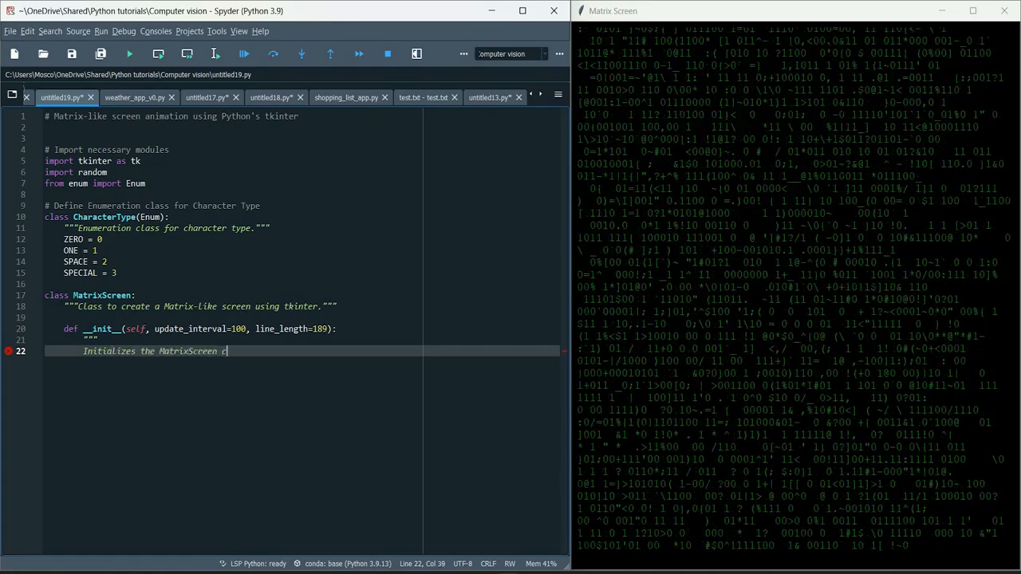
pyautogui.write('class with update_interval and line_length parameters.')
pyautogui.write('Args:')
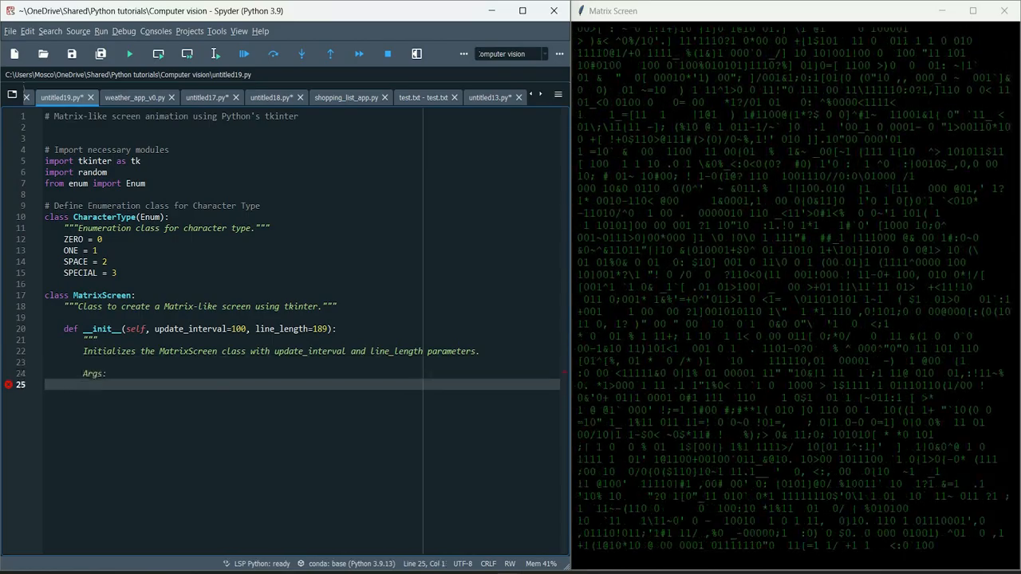
pyautogui.write('update_interval (int')
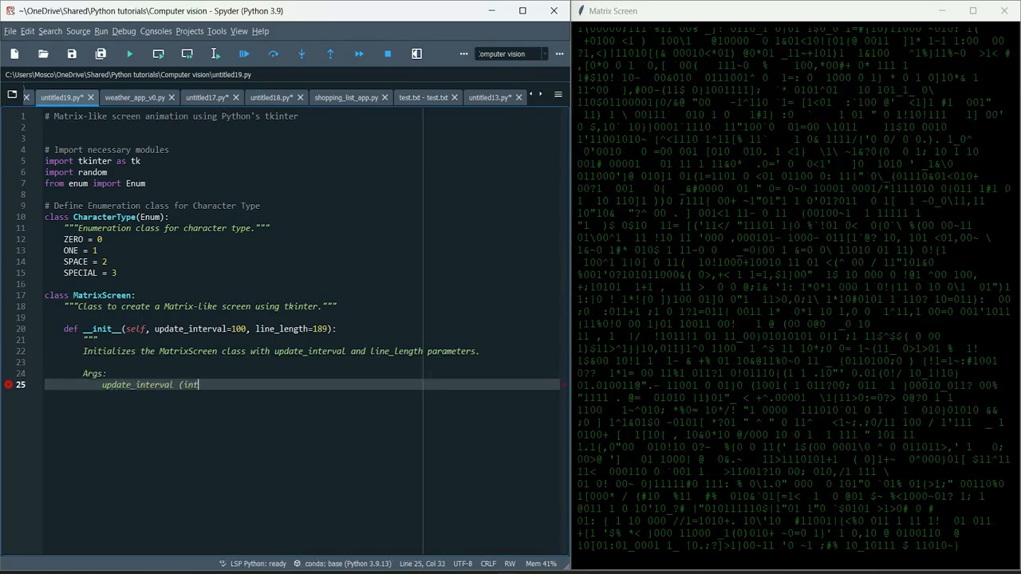
pyautogui.write('): The time interval for screen updates.')
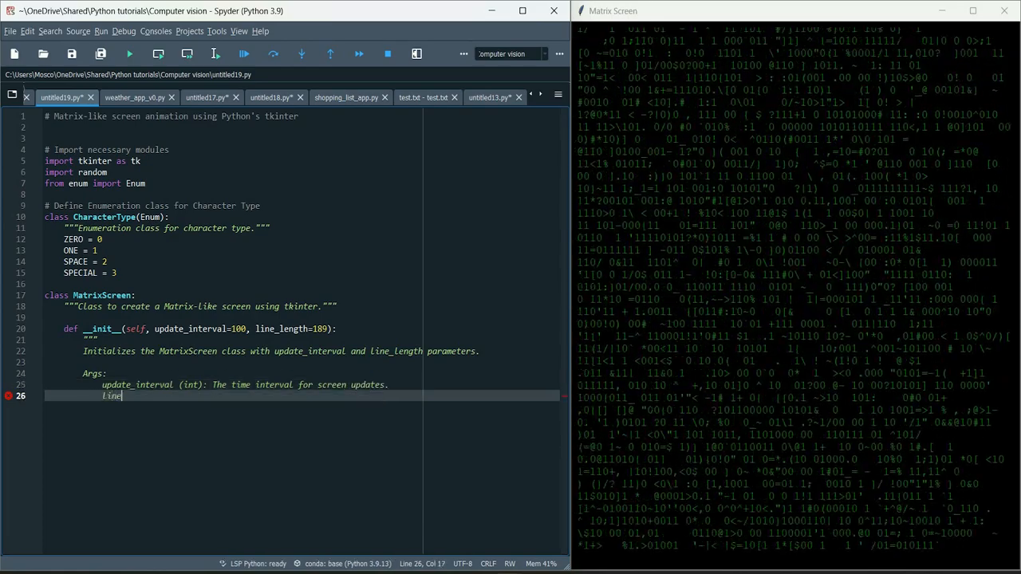
pyautogui.write('line_length (int): The number of characters in each line on the screen.')
pyautogui.write('# Create the main window')
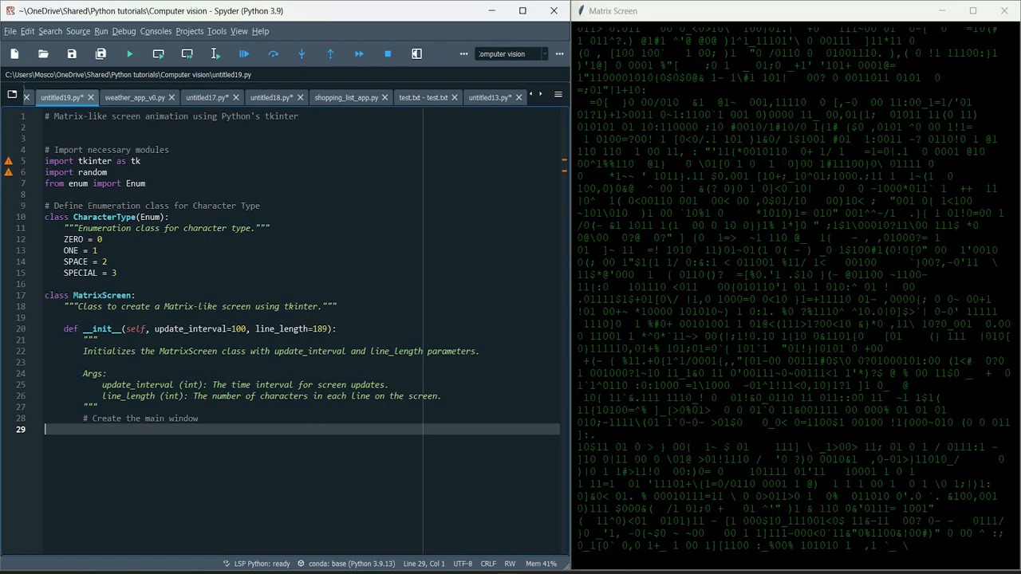
pyautogui.write('self.root = tk.Tk()')
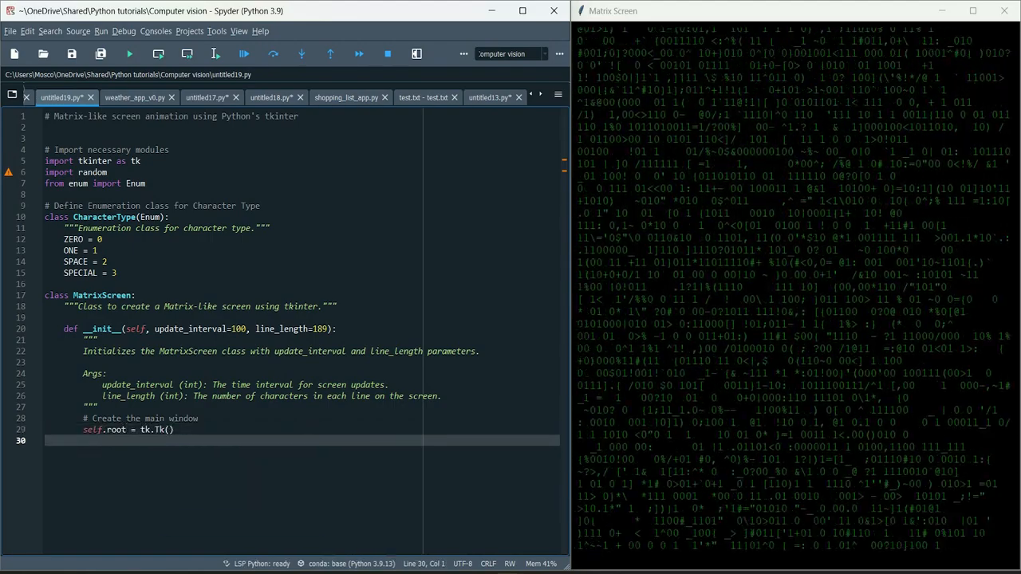
pyautogui.write('self.root.title("Matrix Screen')
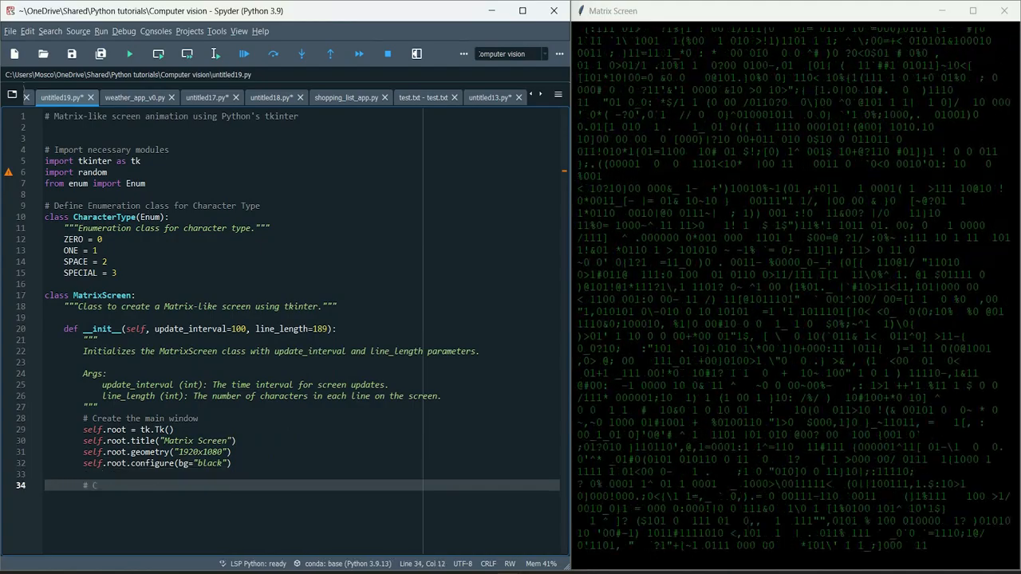
pyautogui.write('# Create a list of special characters')
pyautogui.write('self.special_')
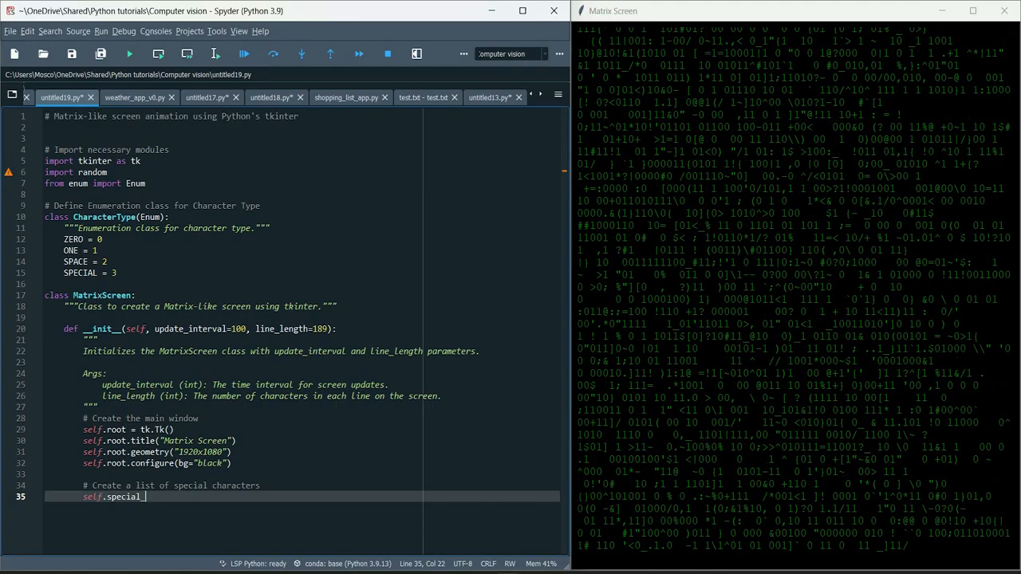
pyautogui.write('characters = [chr(i) for i in range(33, 127) if not chr(i).isalnum(')
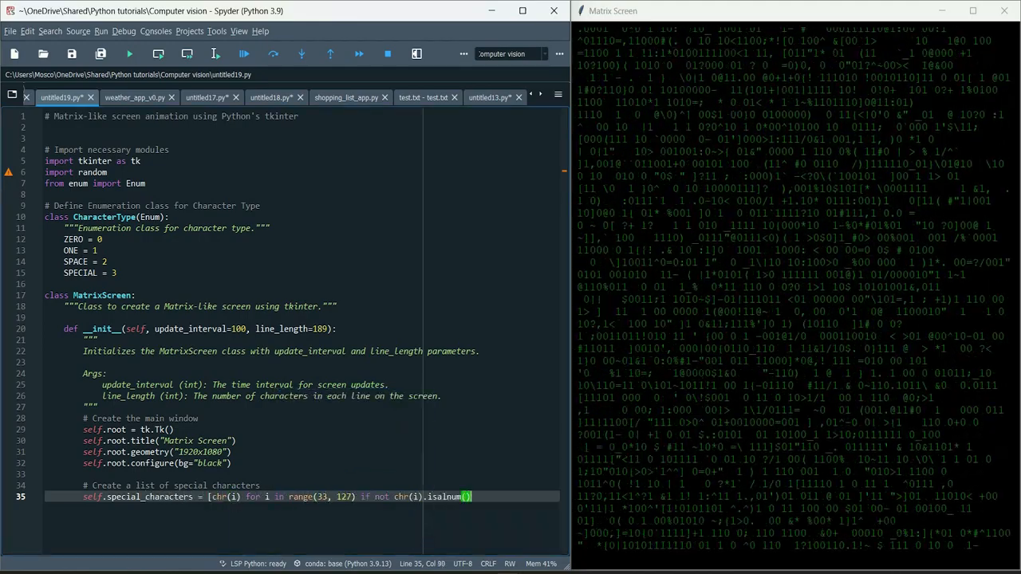
pyautogui.write('# Create the Matrix display')
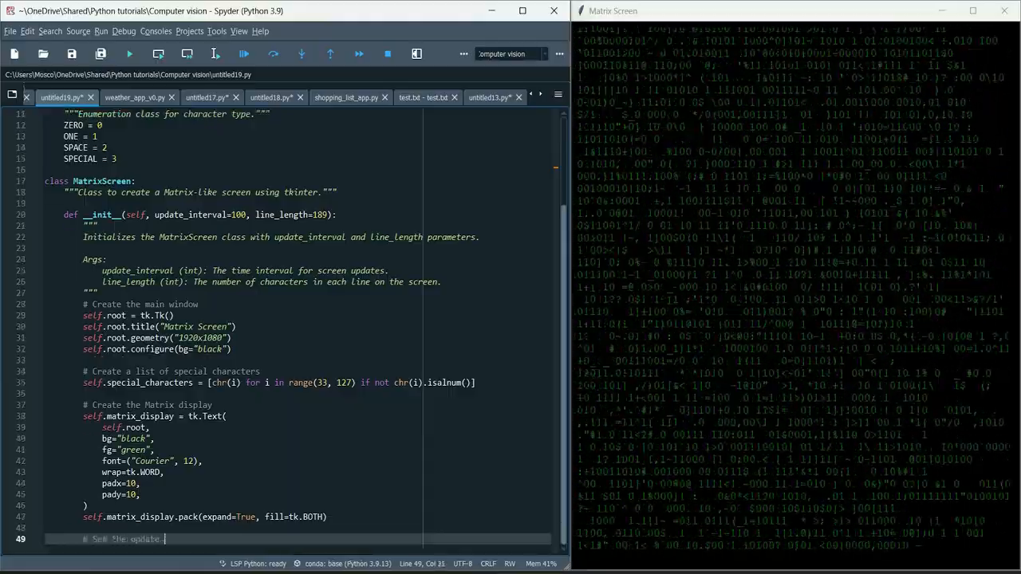
pyautogui.scroll(-3)
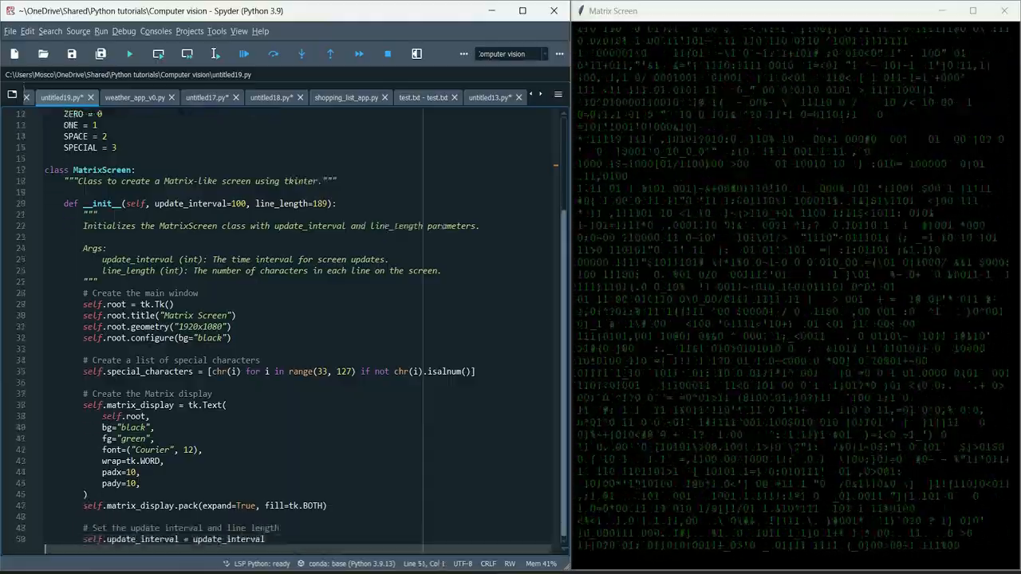
pyautogui.scroll(-3)
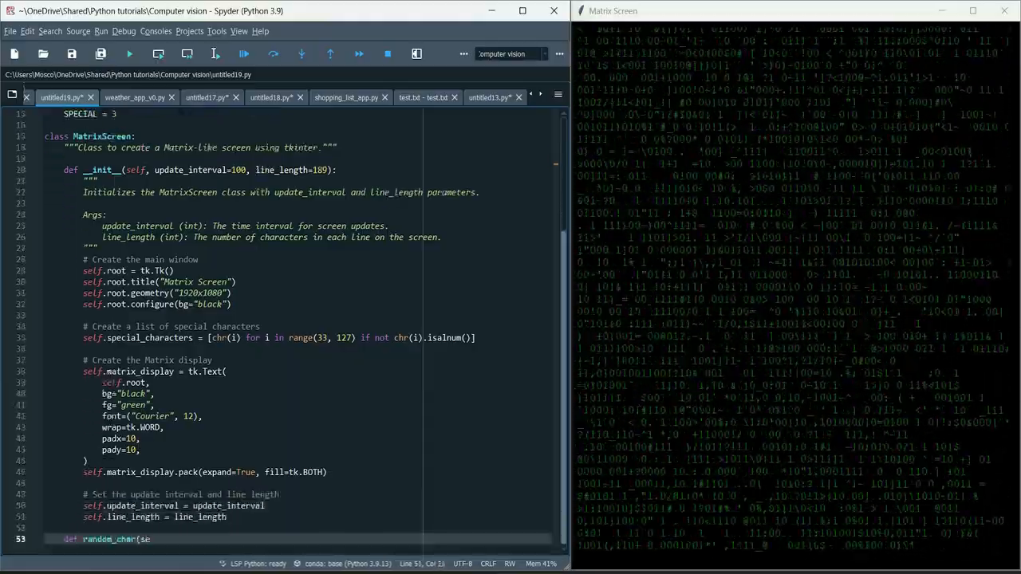
pyautogui.scroll(-3)
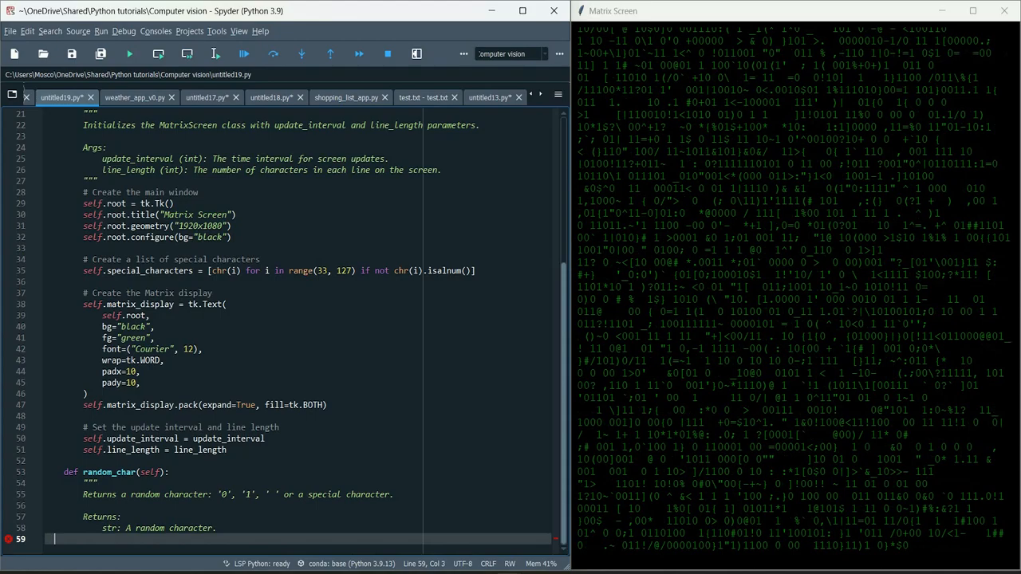
pyautogui.write('choice = CharacterType(random.randint(0, 3')
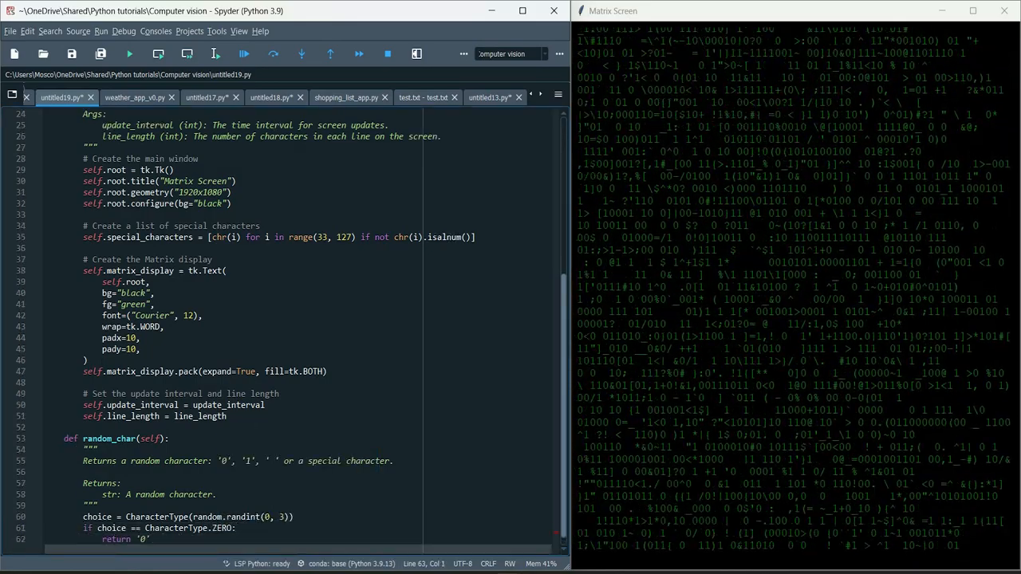
pyautogui.write('elif choice == Charac')
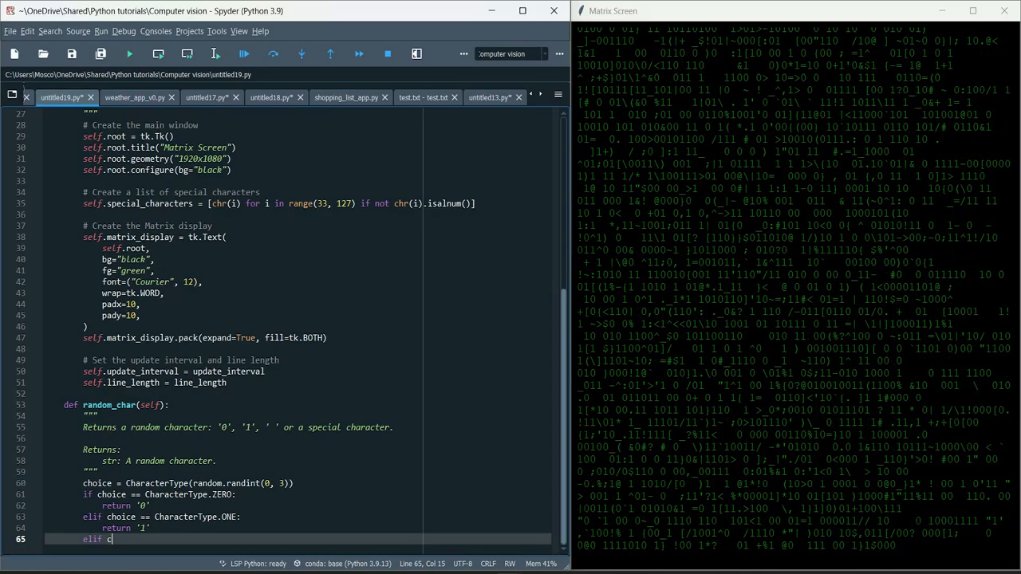
pyautogui.write('hoice == CharacterType.SPACE:')
pyautogui.write('else:')
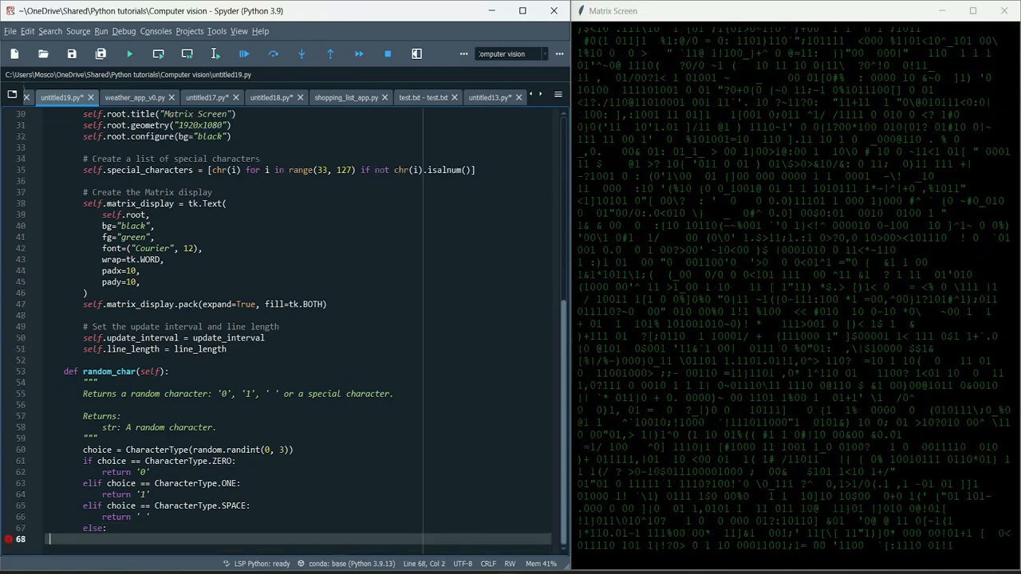
pyautogui.write('return random.choice(se')
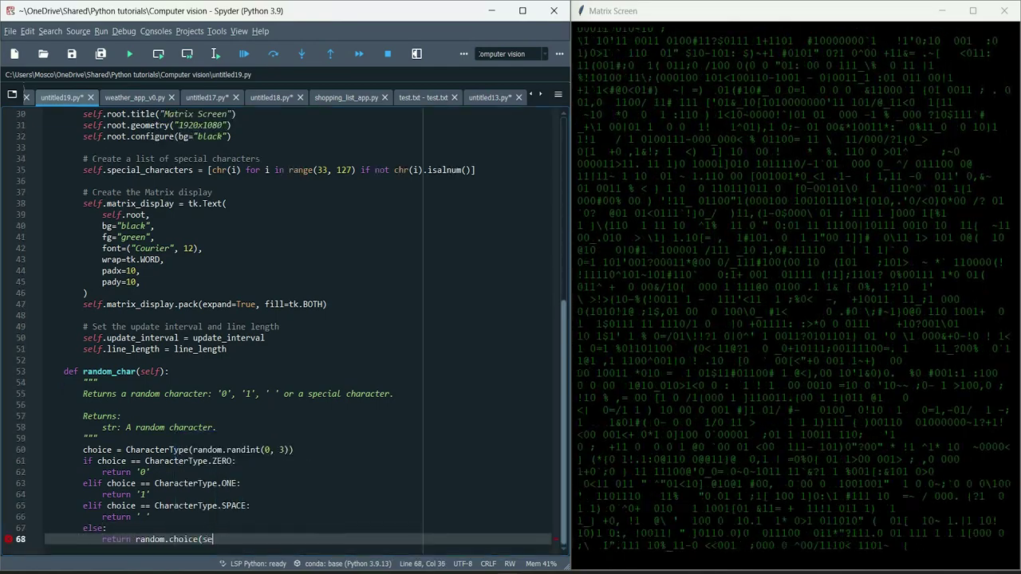
pyautogui.write('lf.special_characters)')
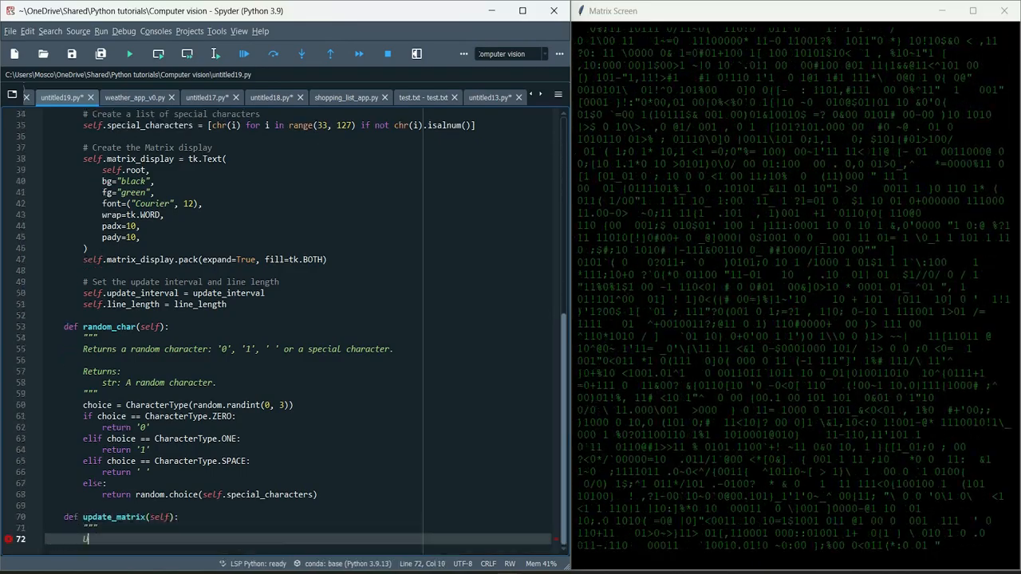
pyautogui.write('Updates the Matrix display and schedules the next update.')
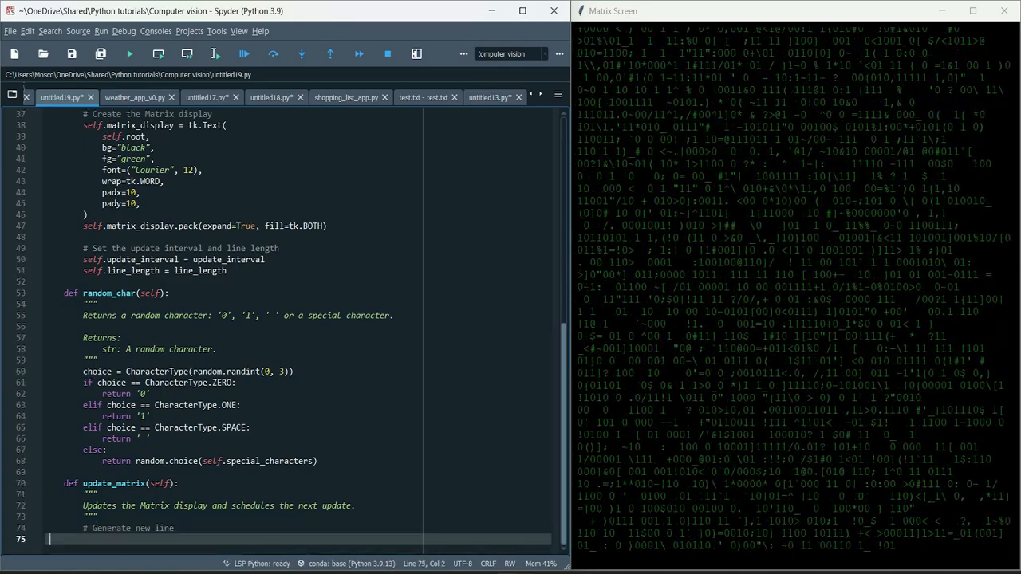
pyautogui.write("new_line = ''.join([self.random_char() for _ in range")
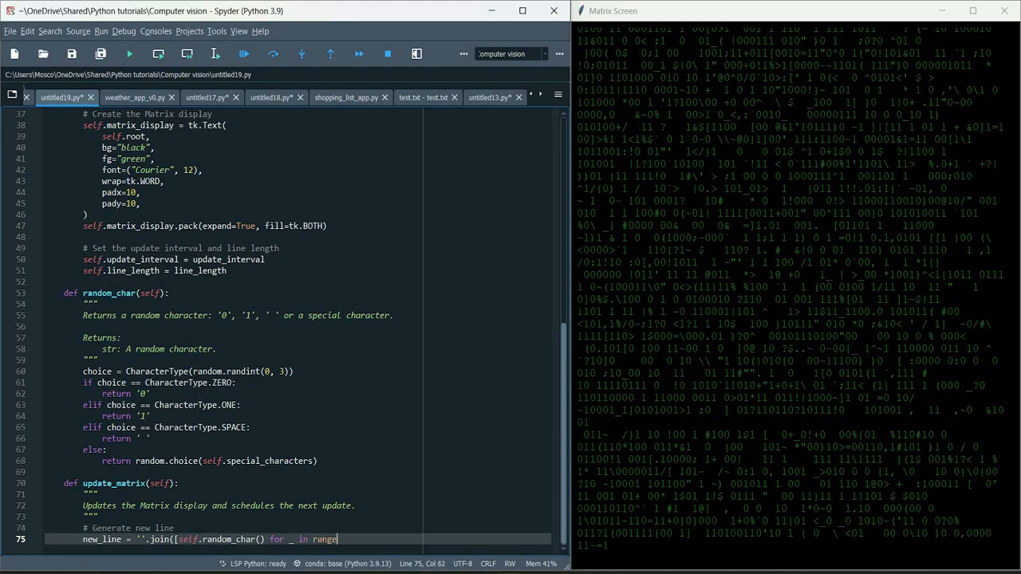
pyautogui.write('self.line_length)])')
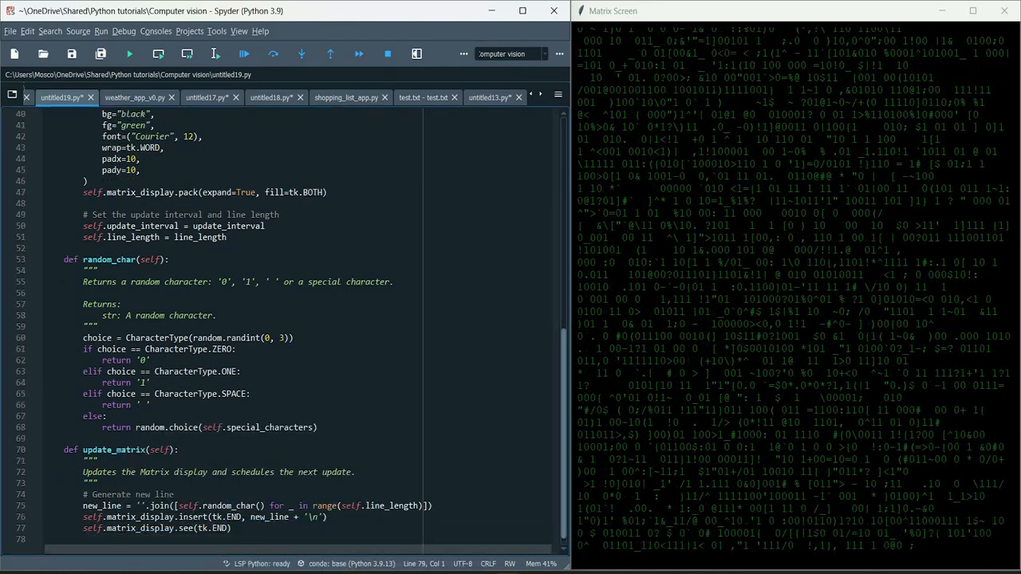
pyautogui.write('# Schedule the next update')
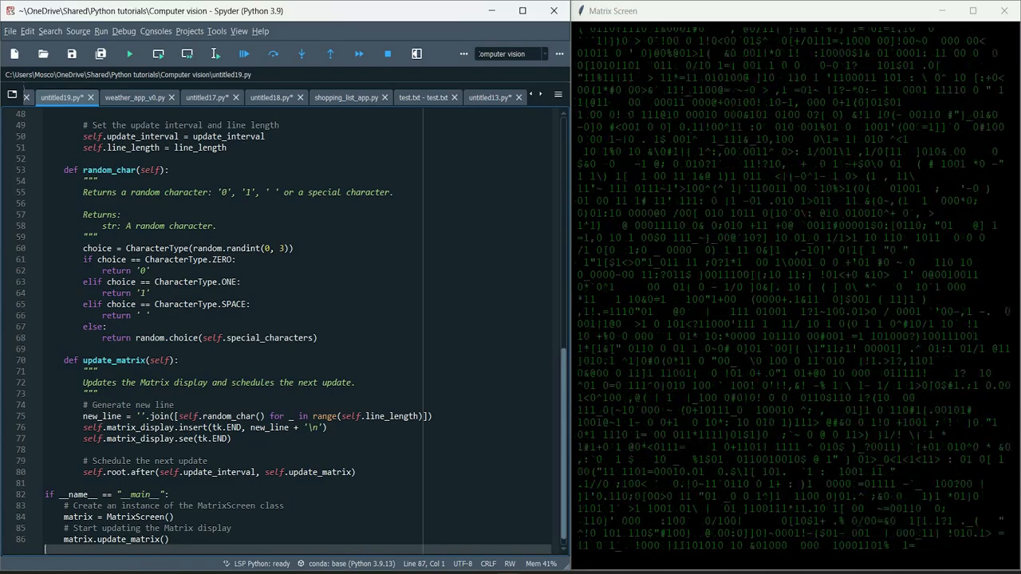
pyautogui.write('# Run the tkinter main lo')
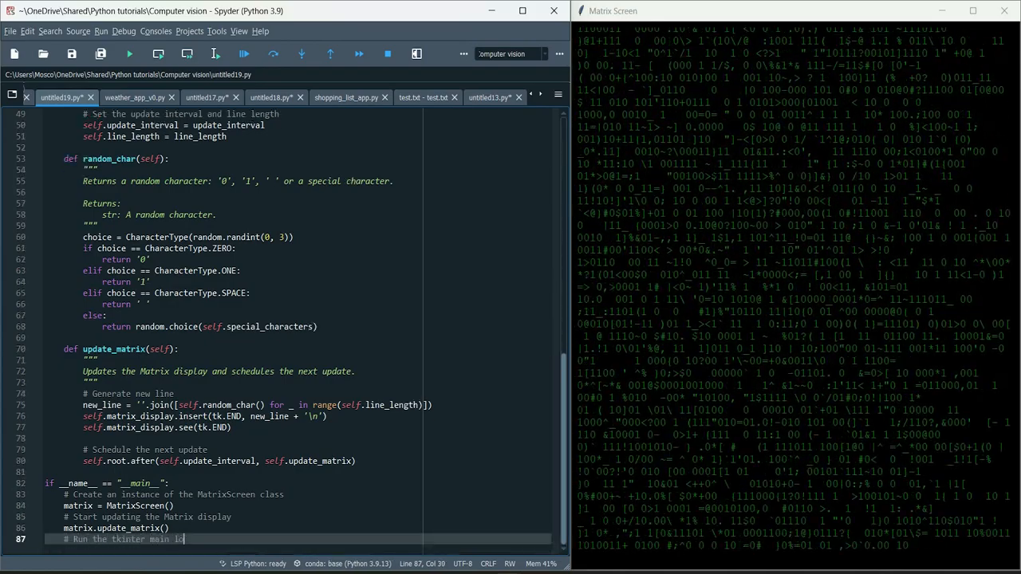